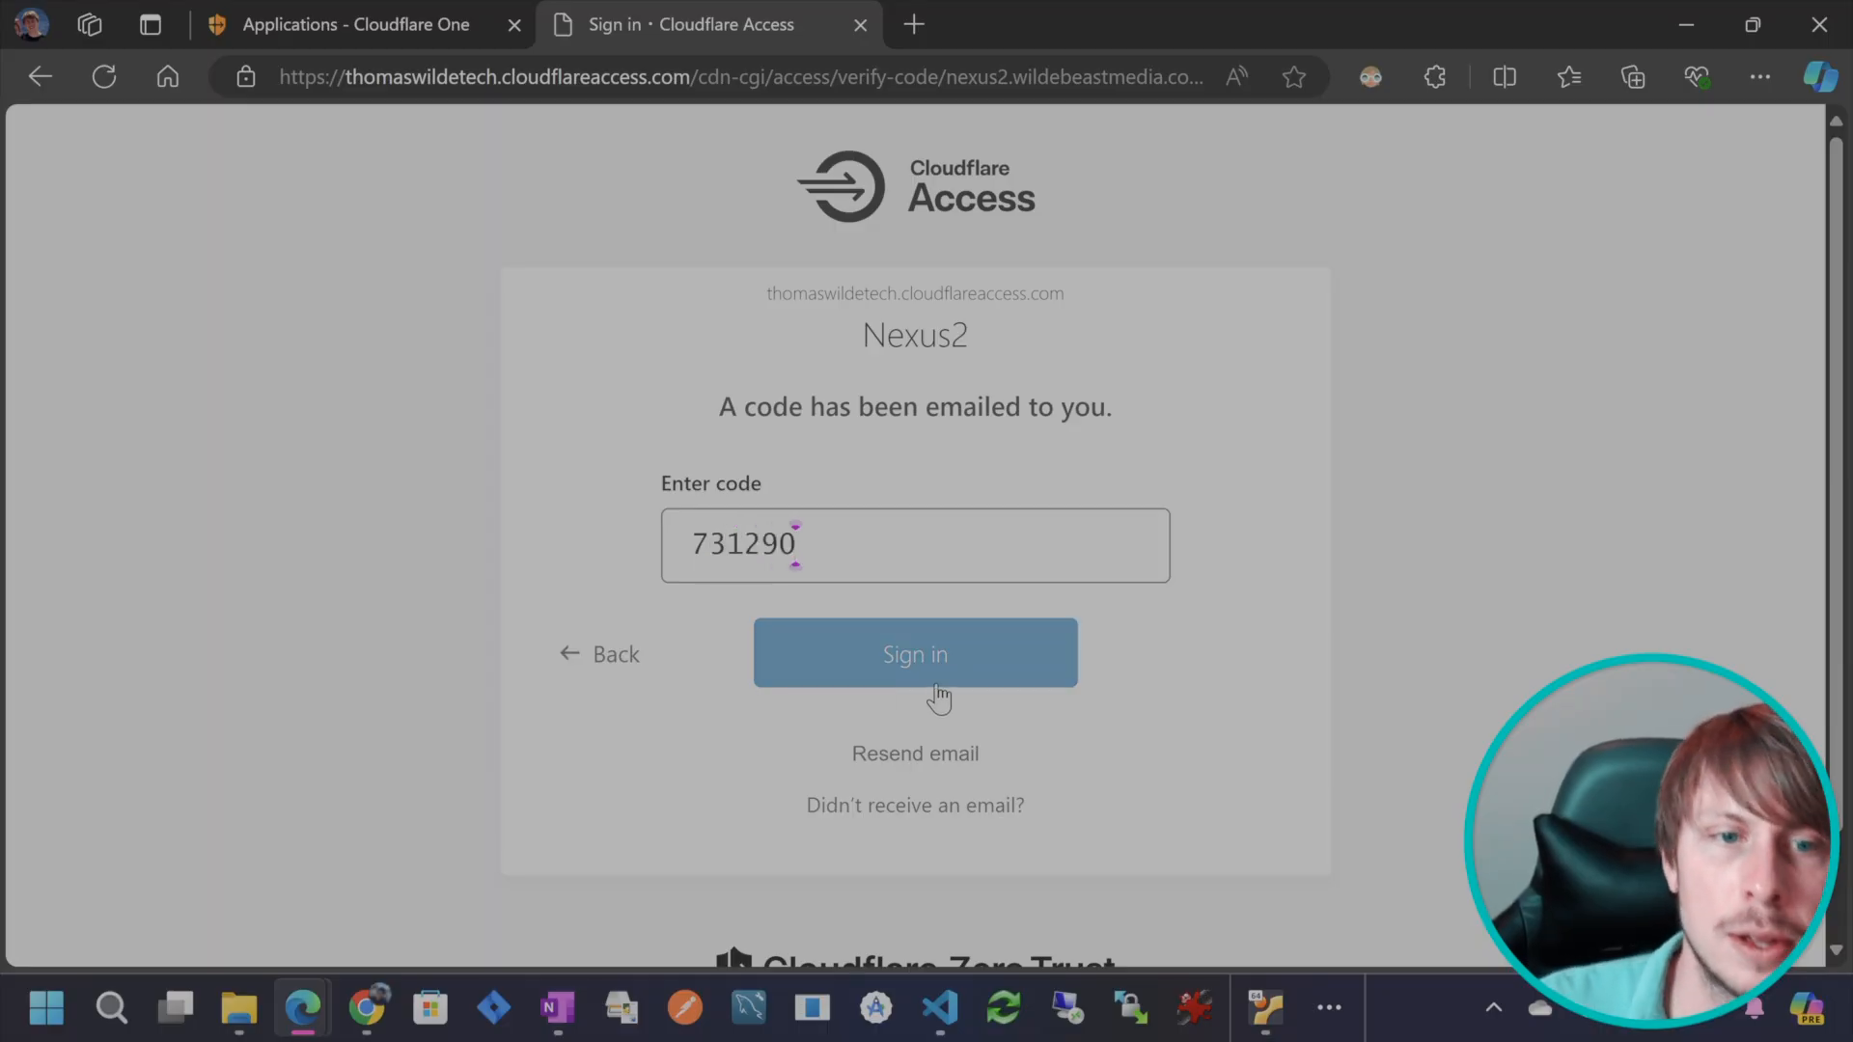
Submit the emailed code to reach the Nexus welcome page, then return to the Applications tab.
click(915, 654)
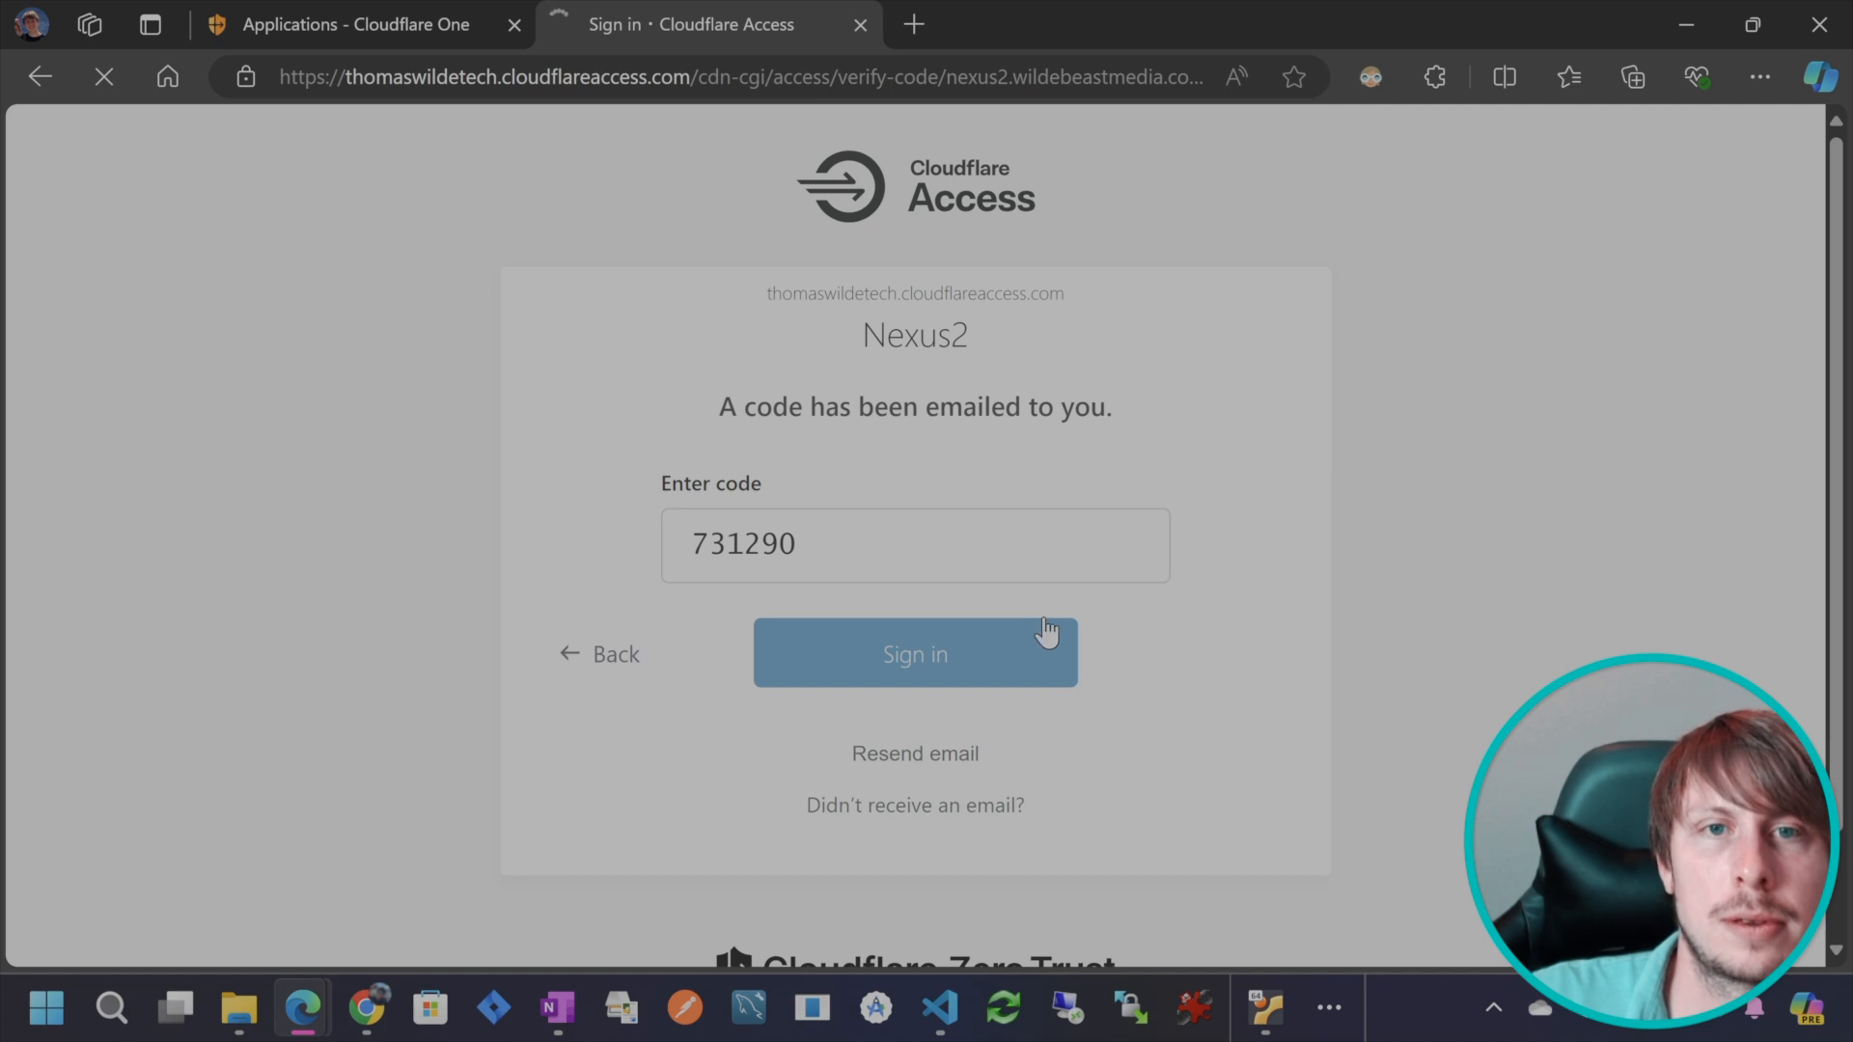
click(913, 652)
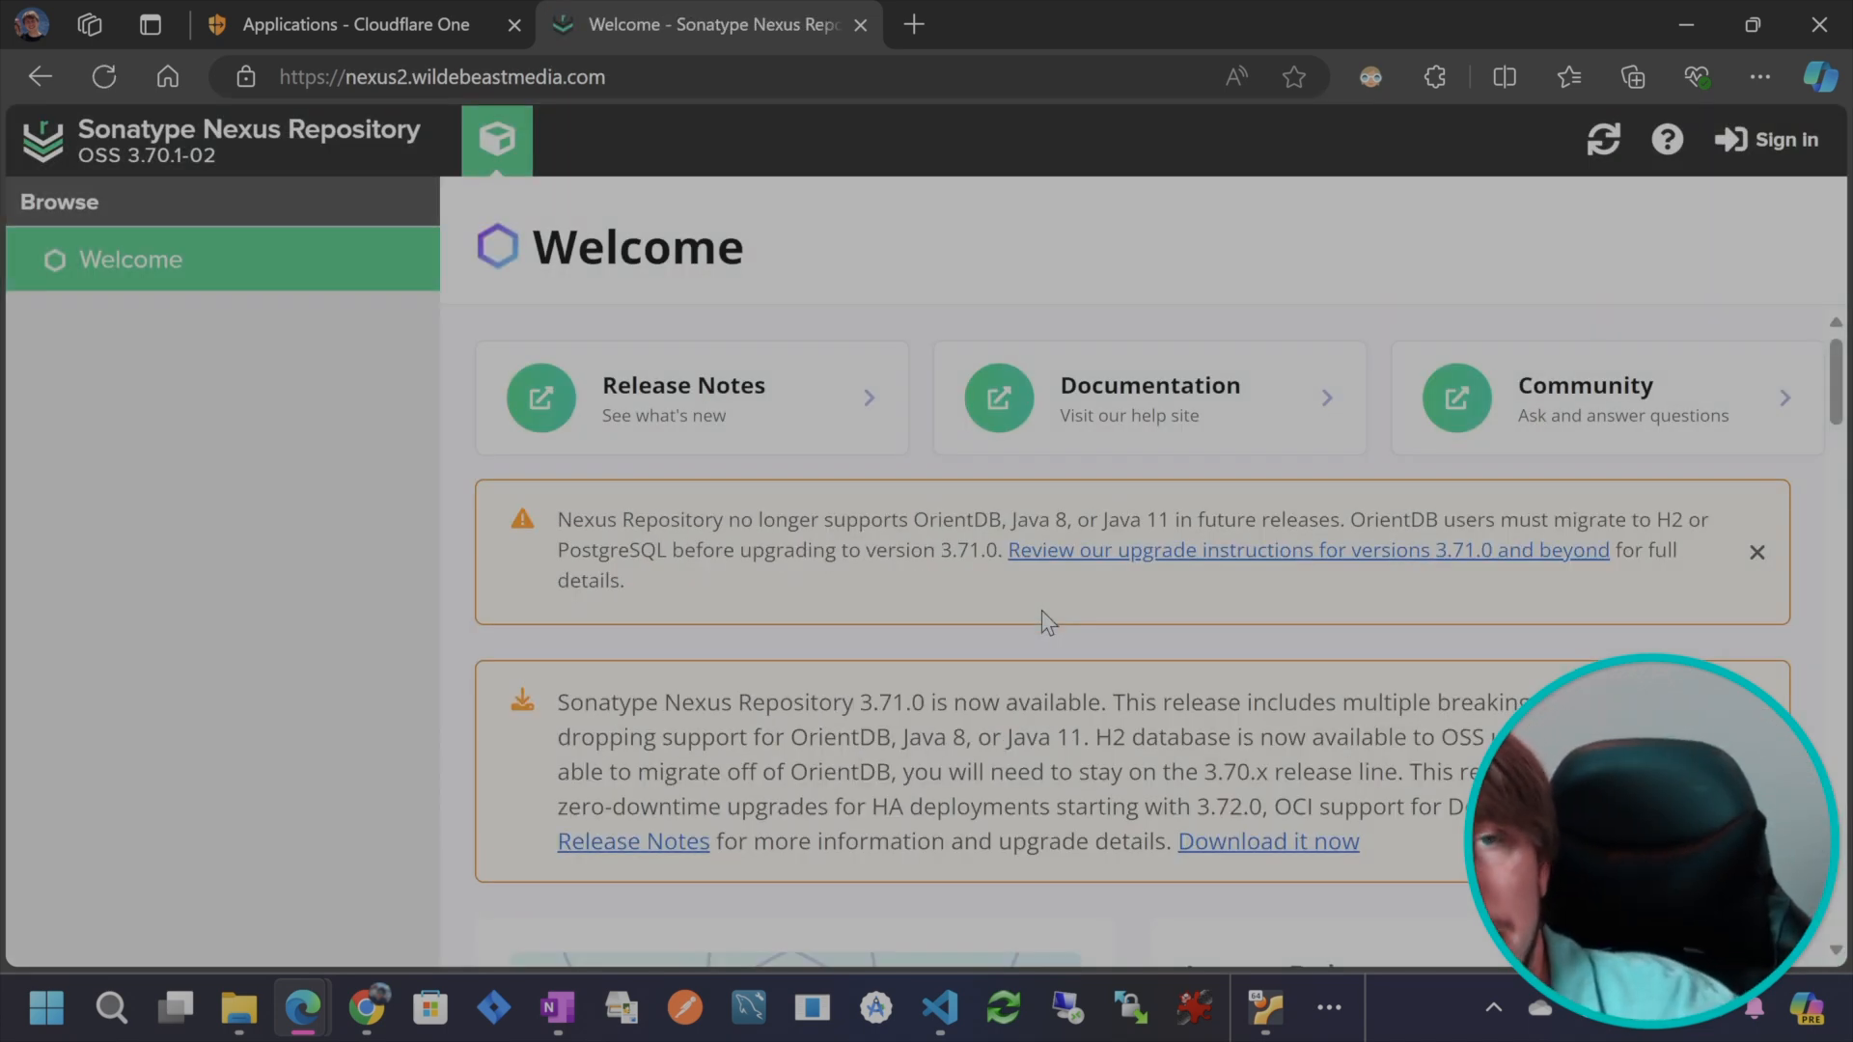
click(355, 24)
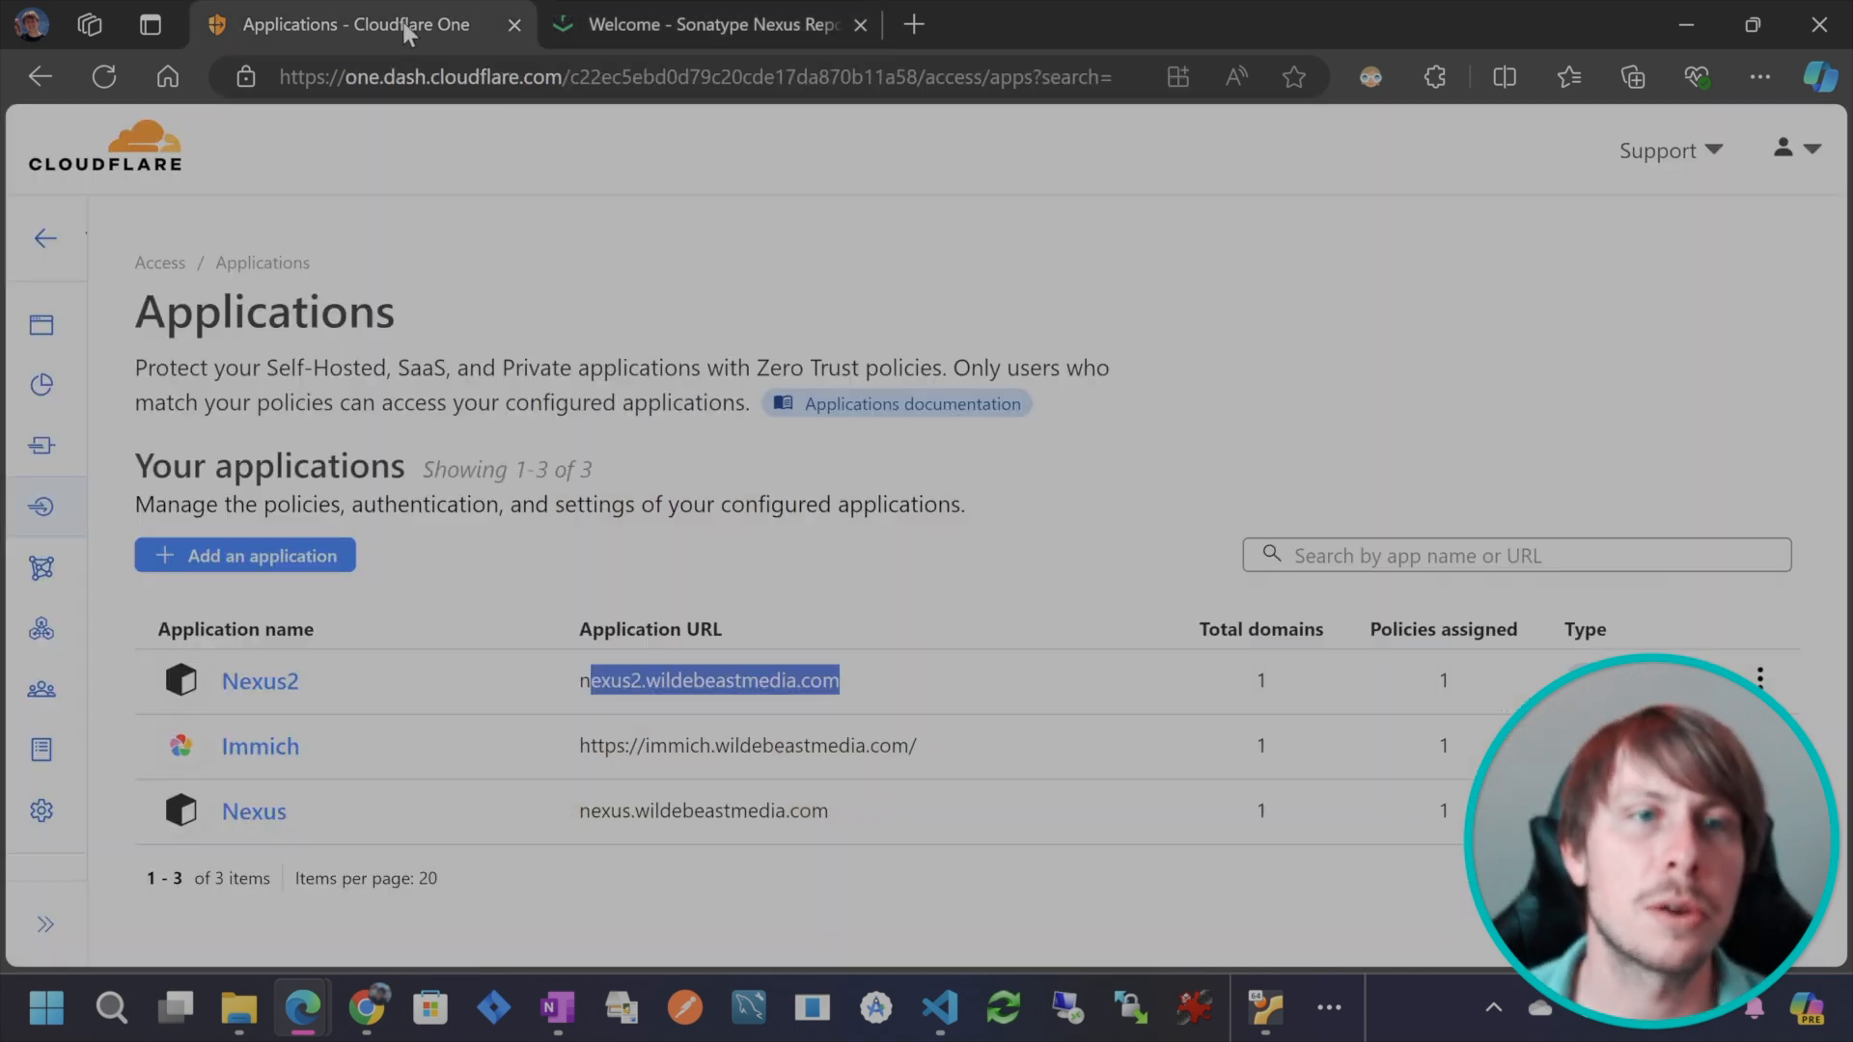